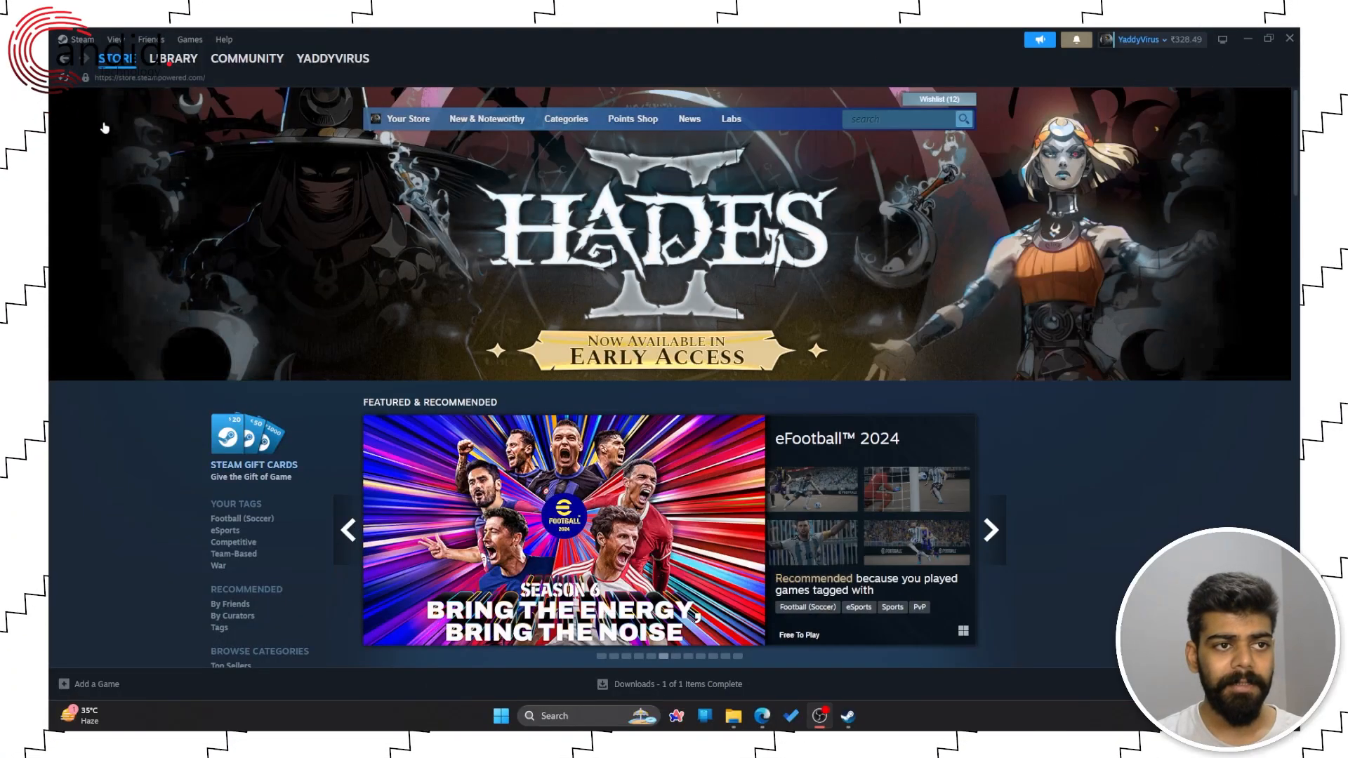
# - Reach the Family page of Steam Settings via the Steam menu
pyautogui.click(80, 40)
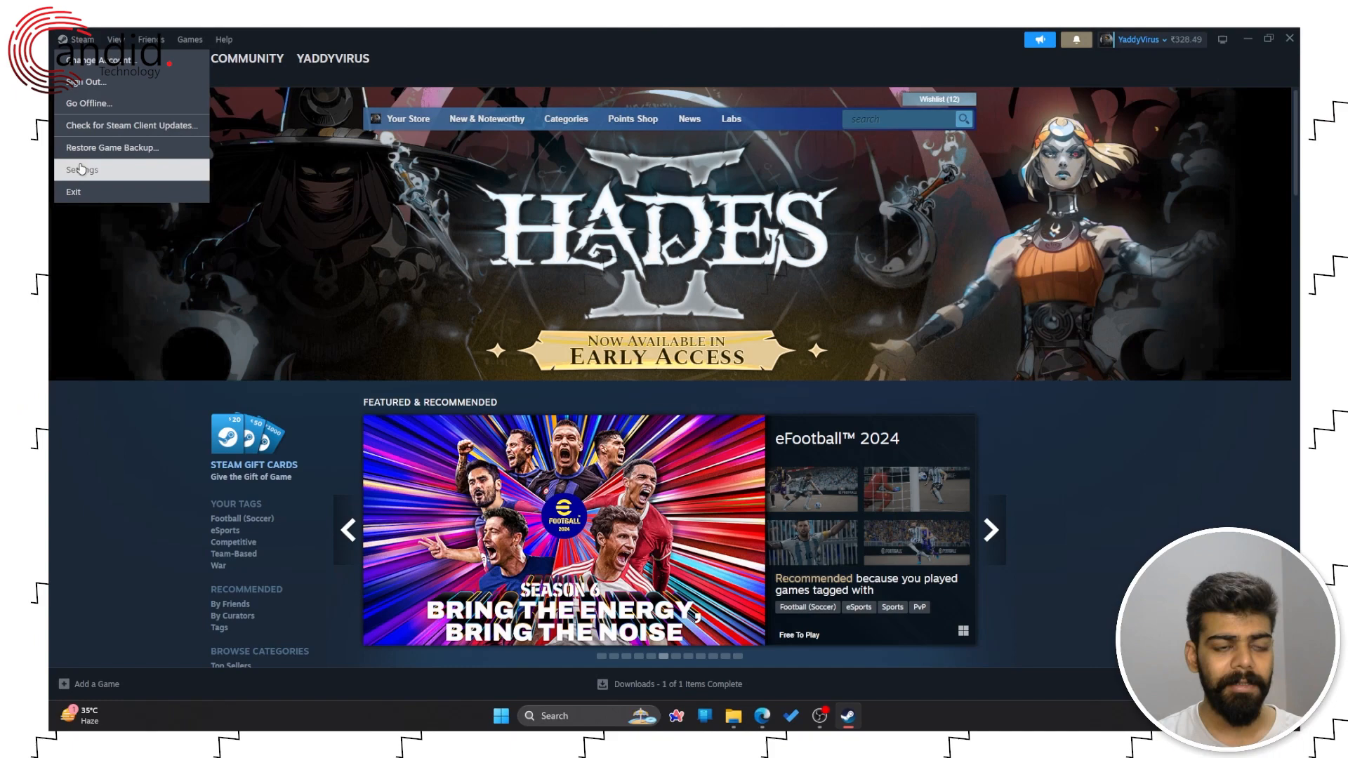
pyautogui.click(81, 169)
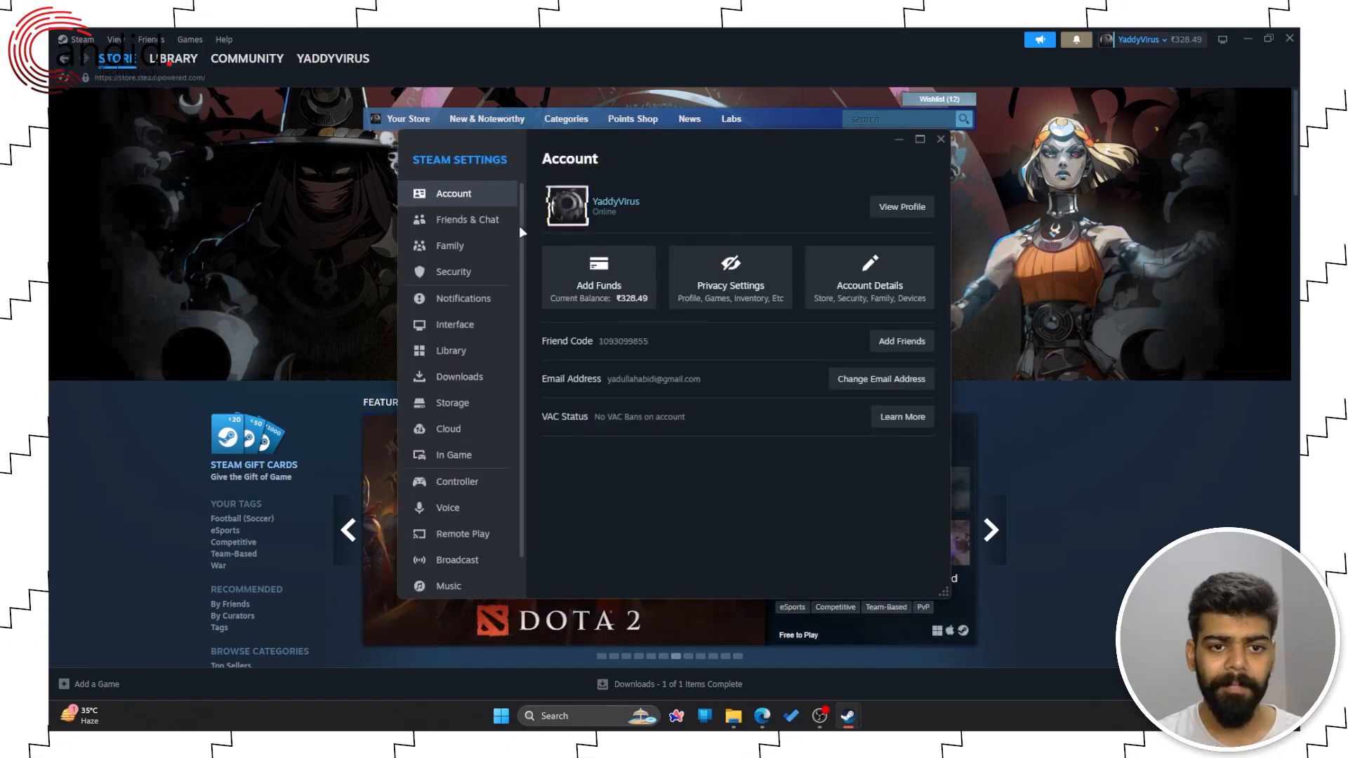
pyautogui.click(449, 244)
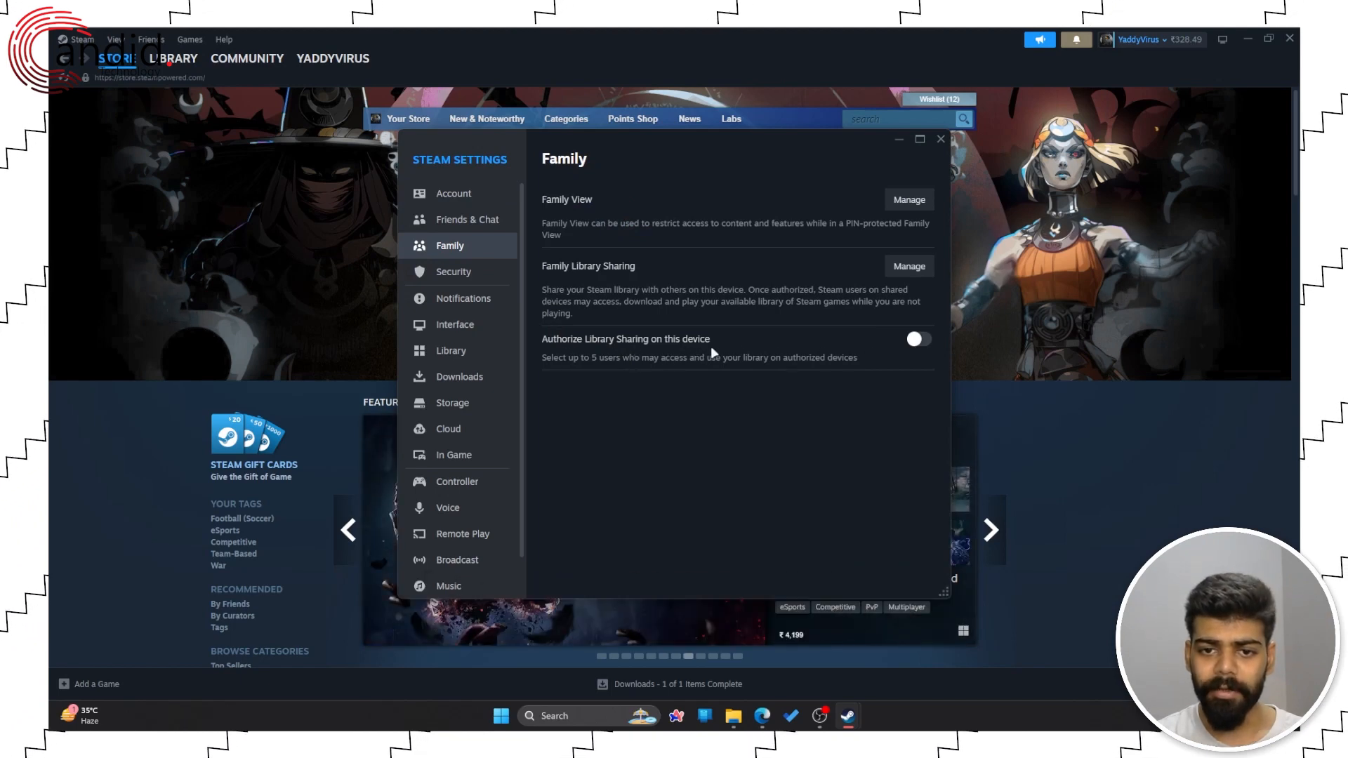
# - Switch on 'Authorize Library Sharing on this device', revealing the eligible-accounts list
pyautogui.click(917, 338)
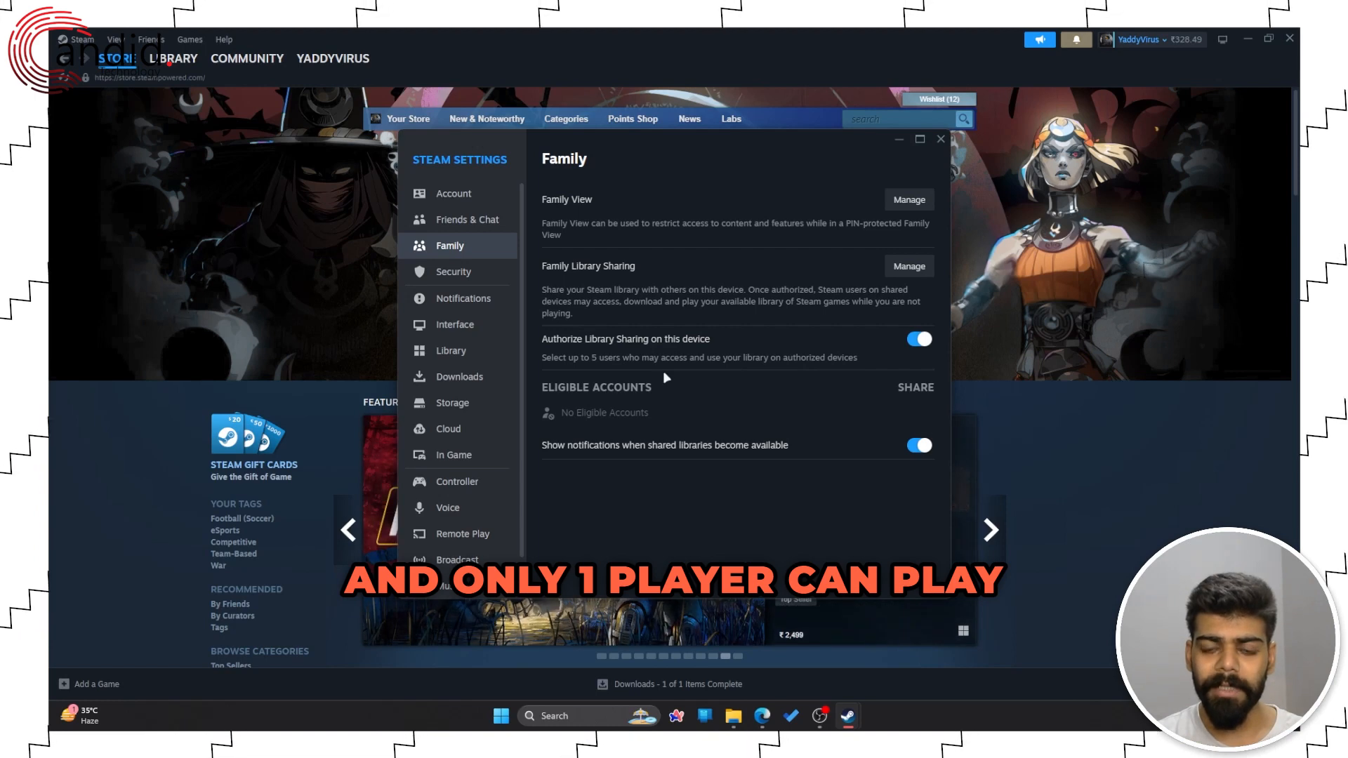
pyautogui.moveTo(779, 378)
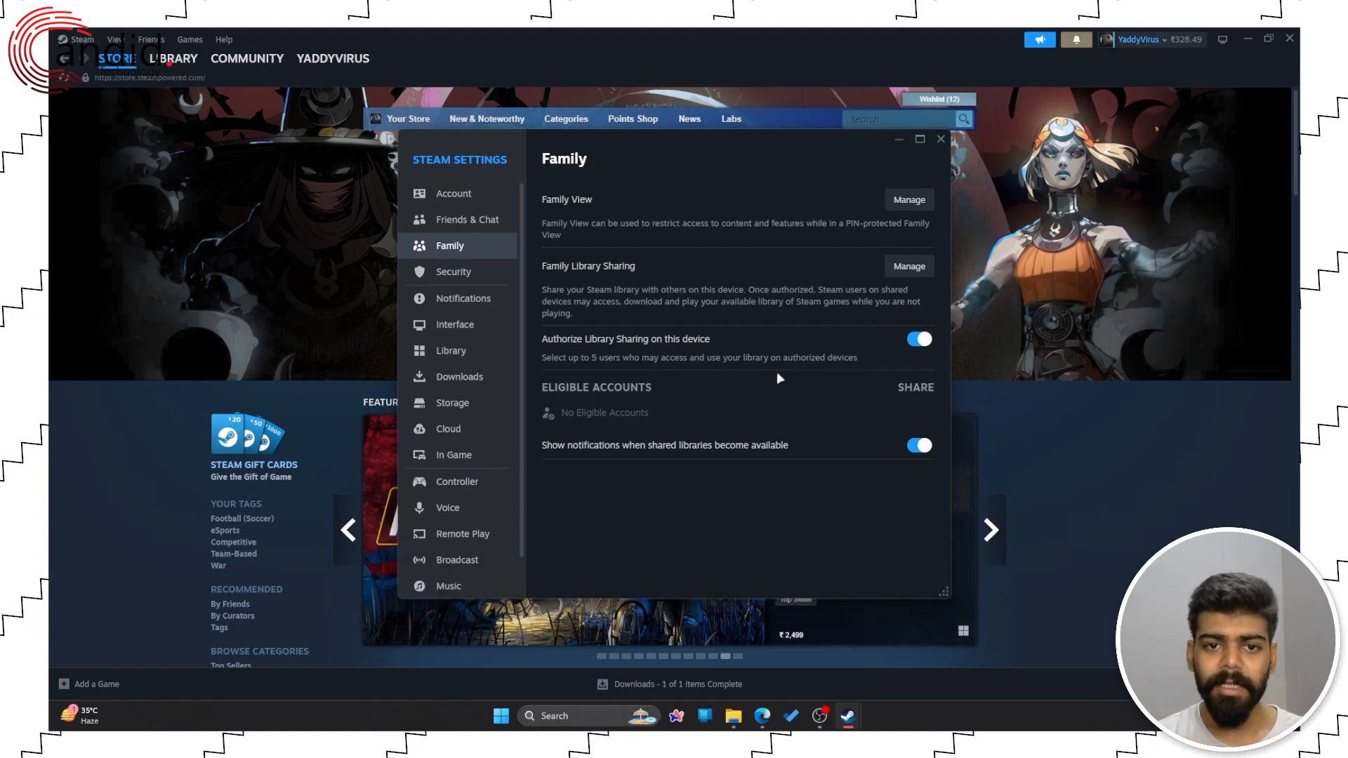
pyautogui.moveTo(650, 287)
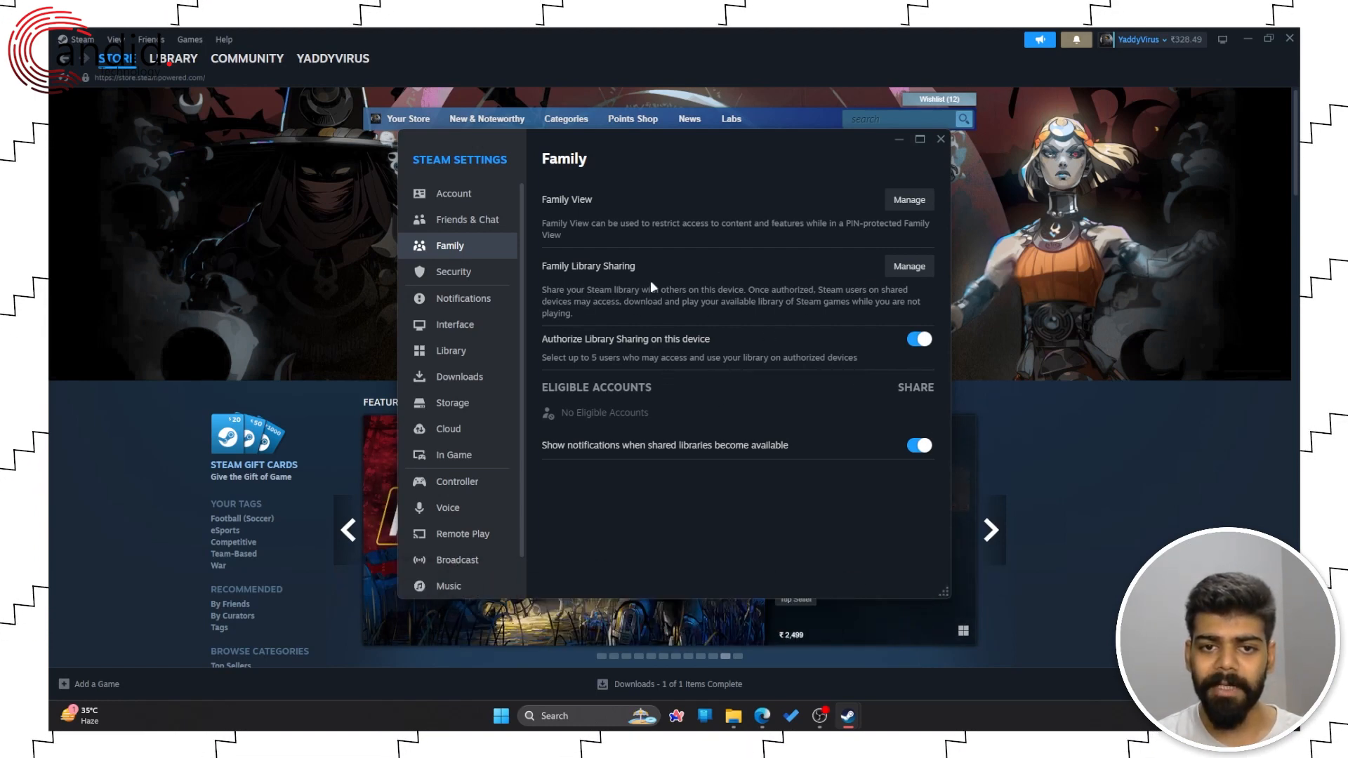